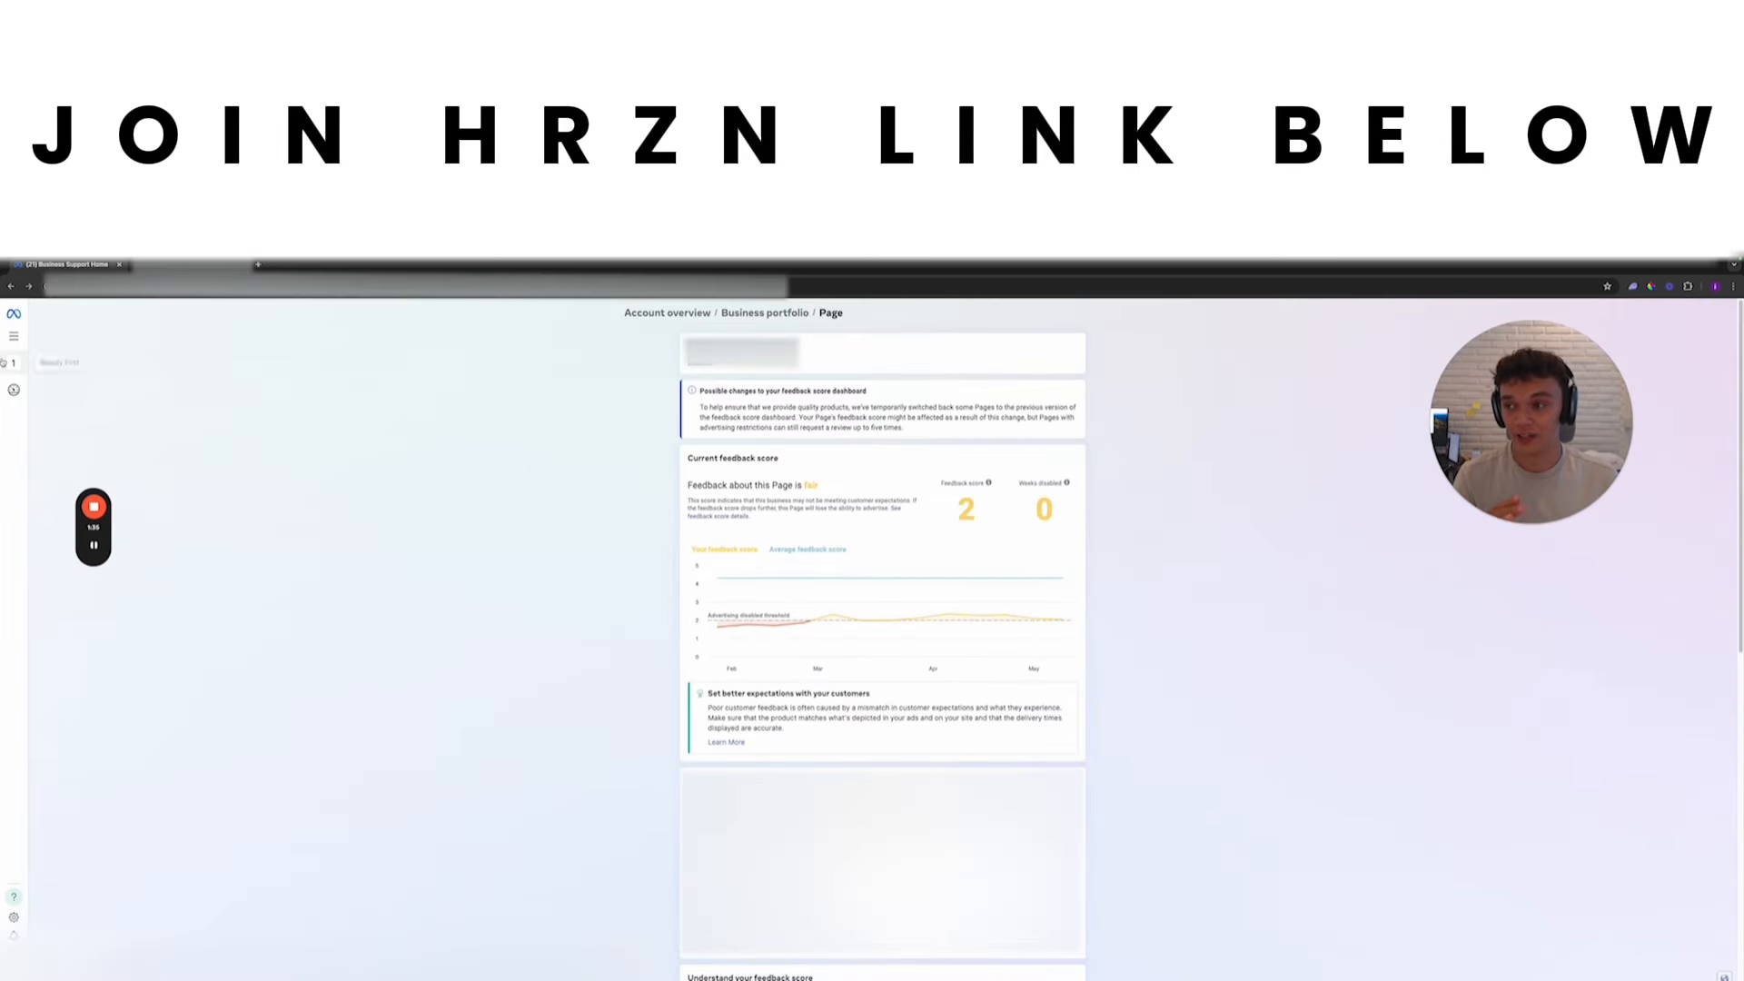
# Step: Choose 3 weeks as the Page's overall average delivery speed in the Set Delivery Speed dialog
pyautogui.click(14, 336)
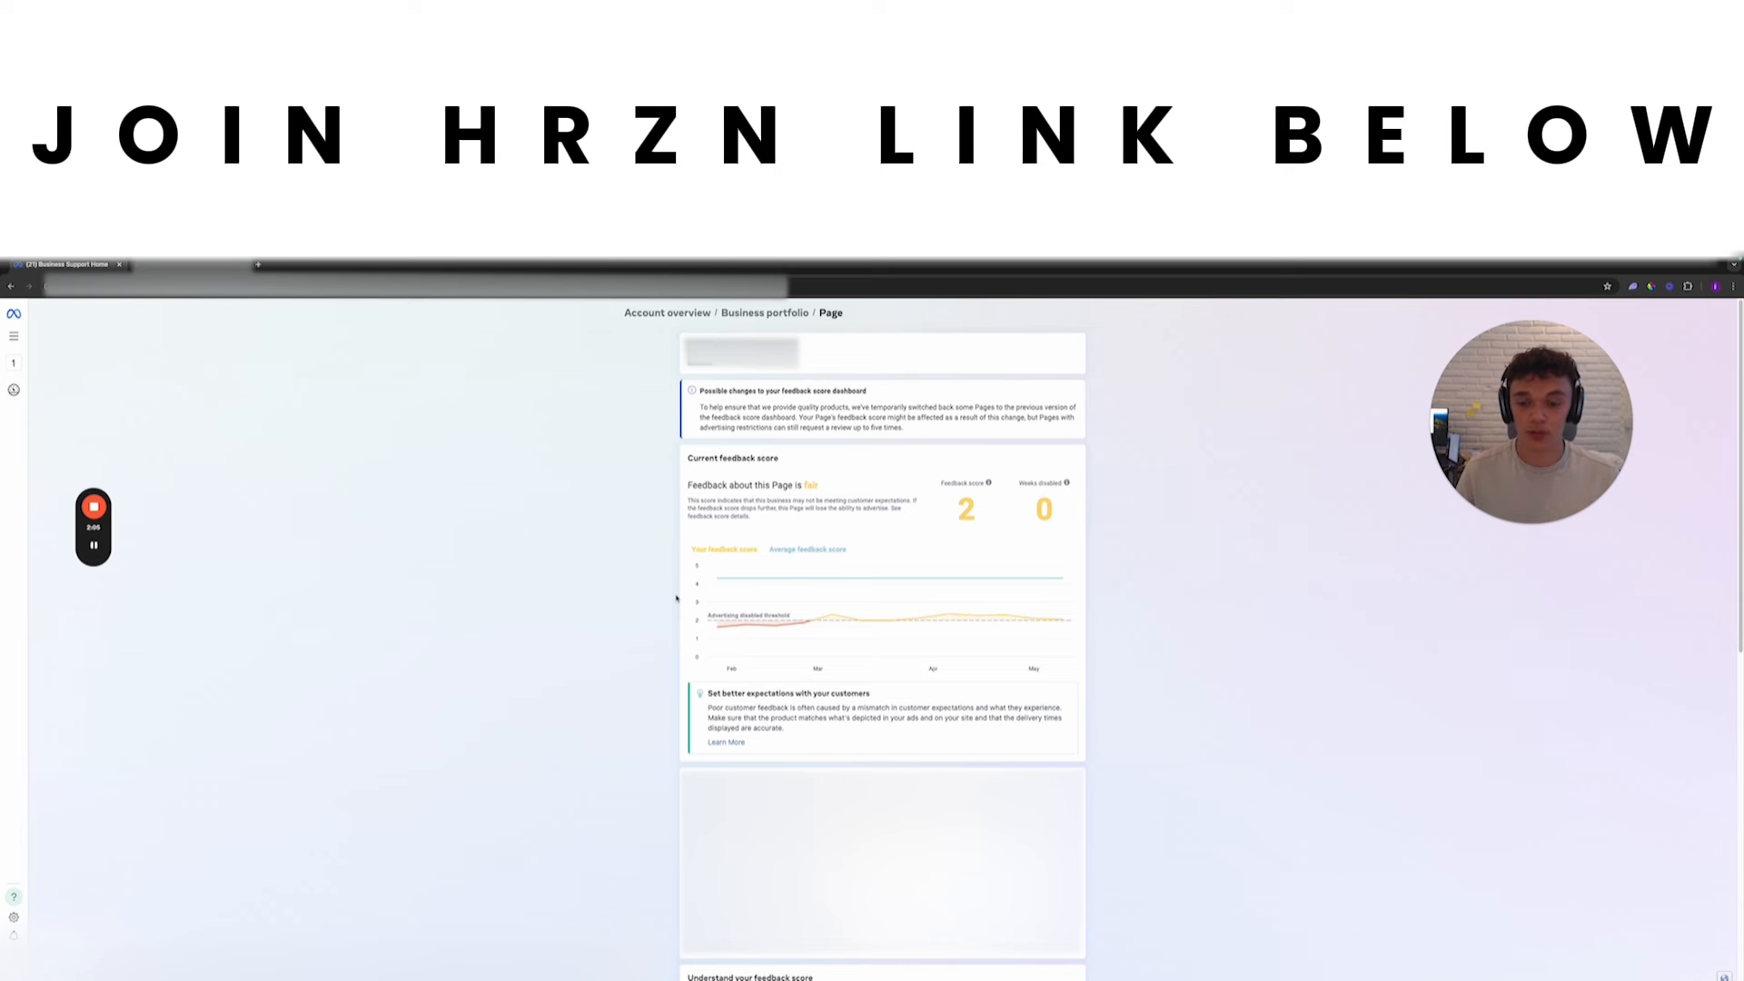
pyautogui.scroll(-3)
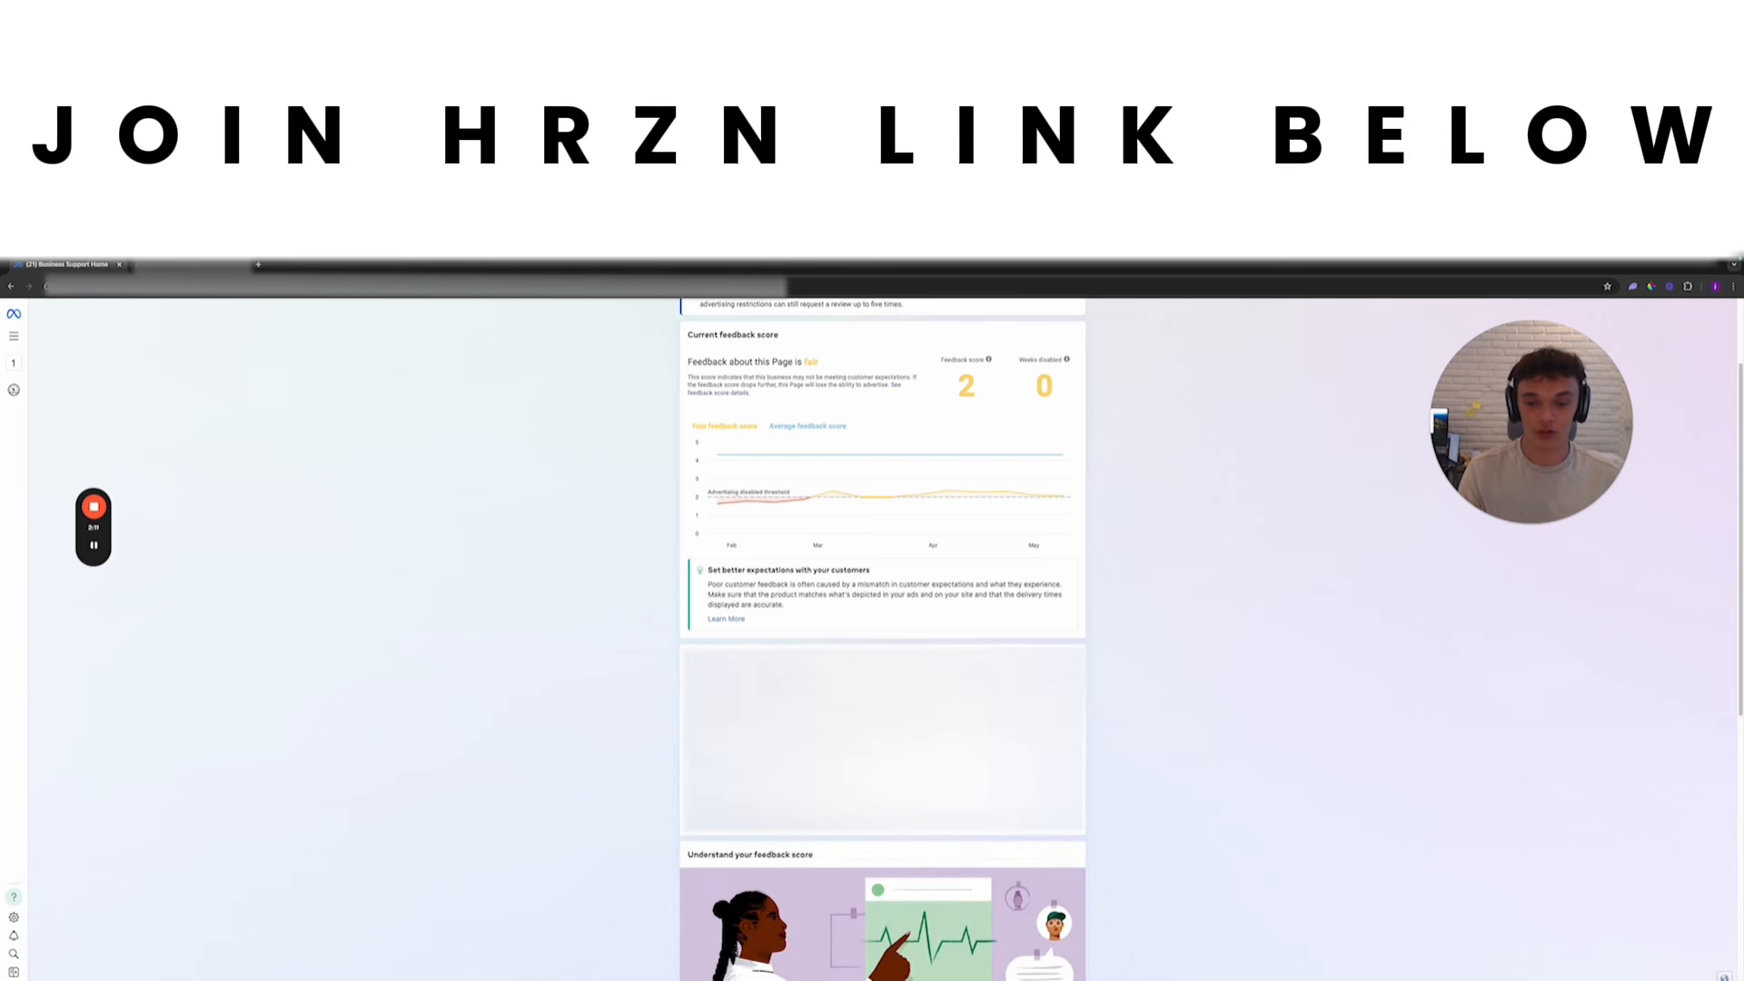
pyautogui.scroll(-3)
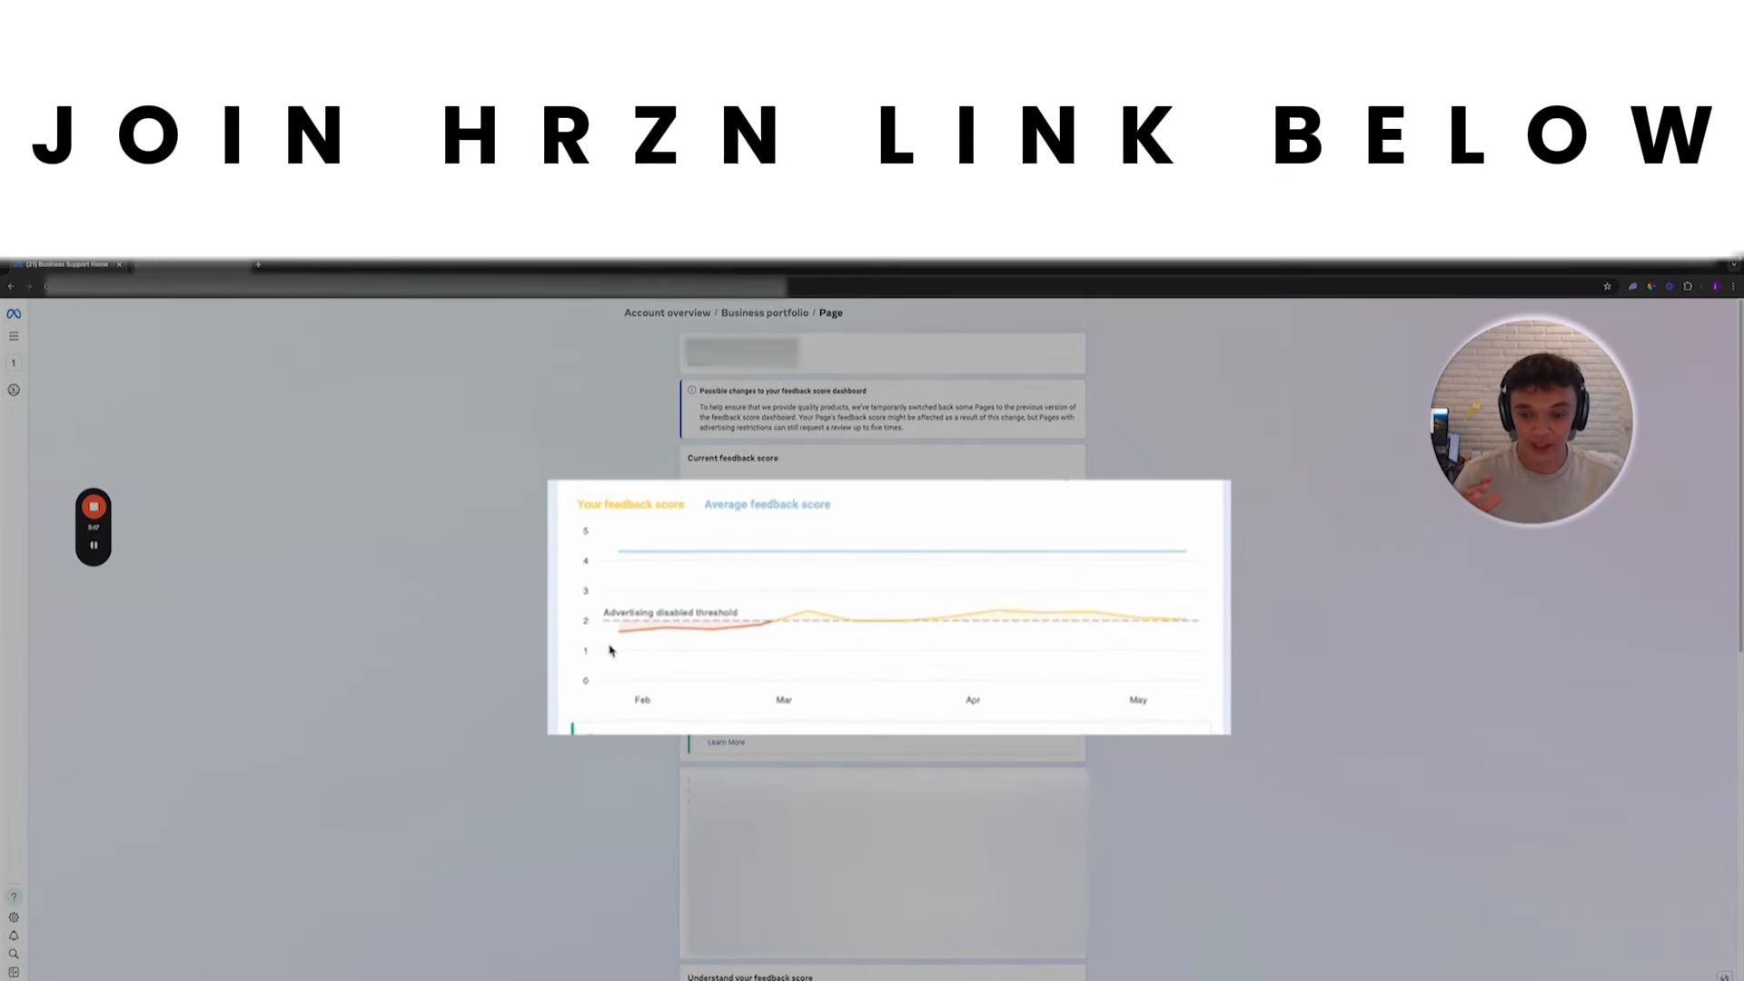
pyautogui.moveTo(808, 623)
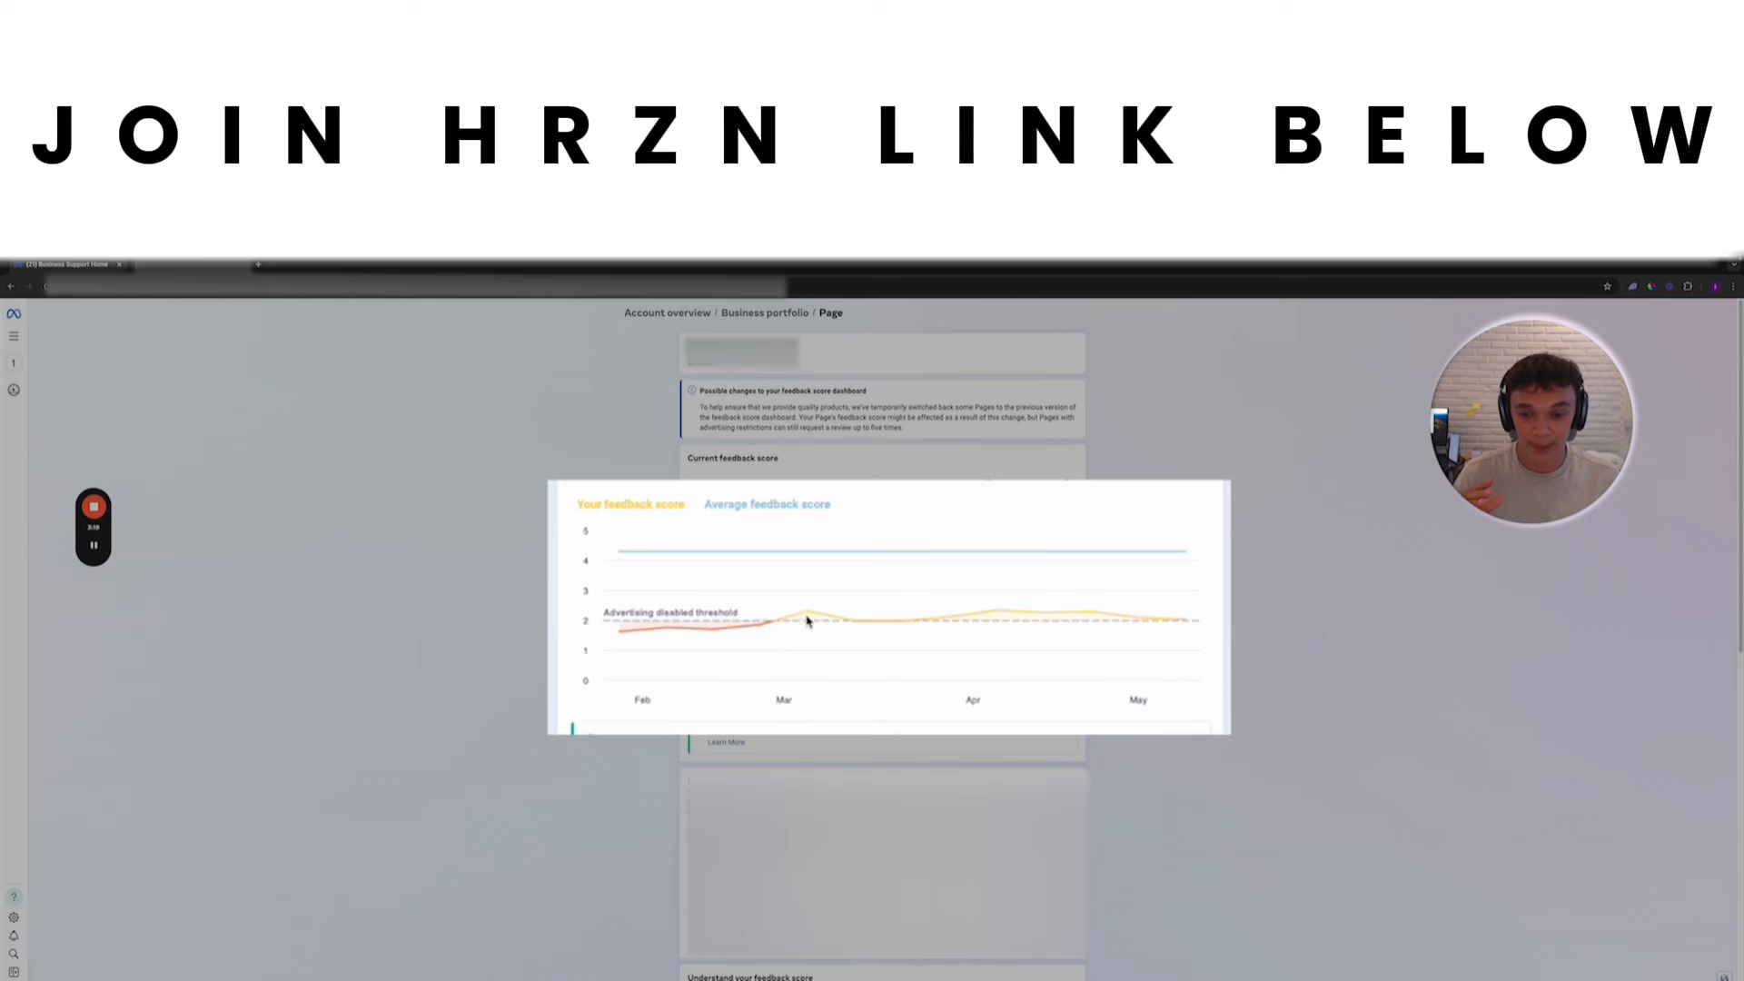
pyautogui.moveTo(931, 633)
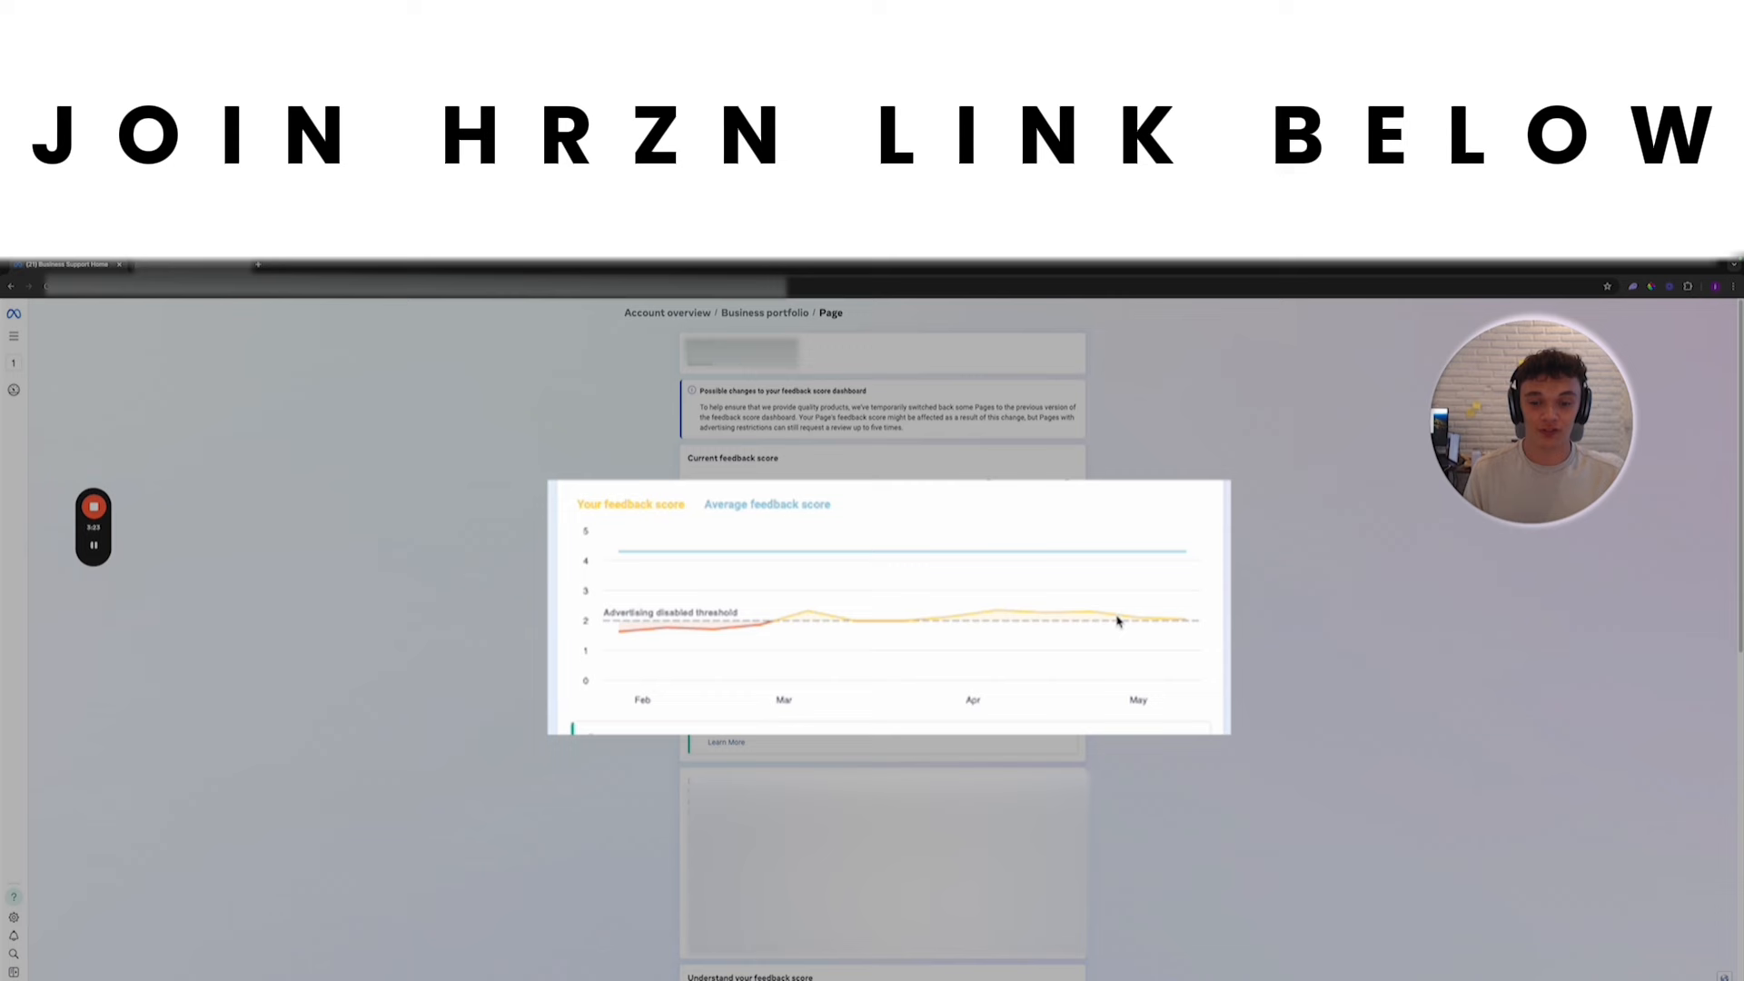
pyautogui.moveTo(859, 651)
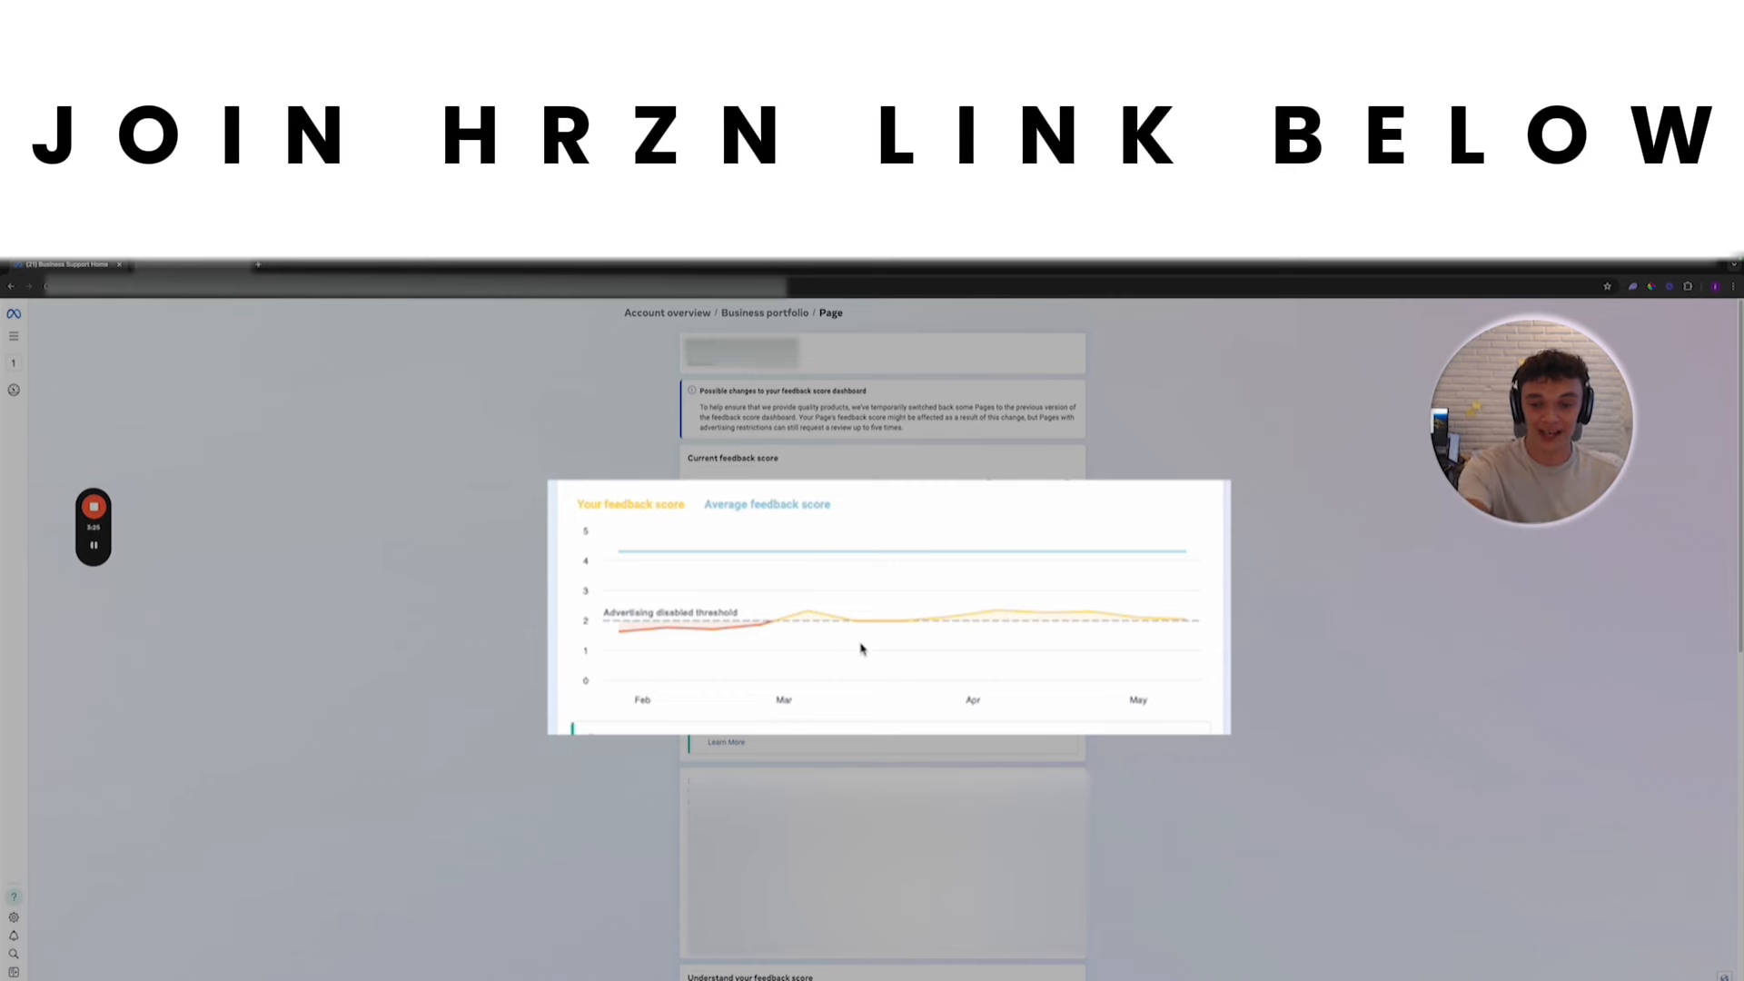
pyautogui.moveTo(1107, 625)
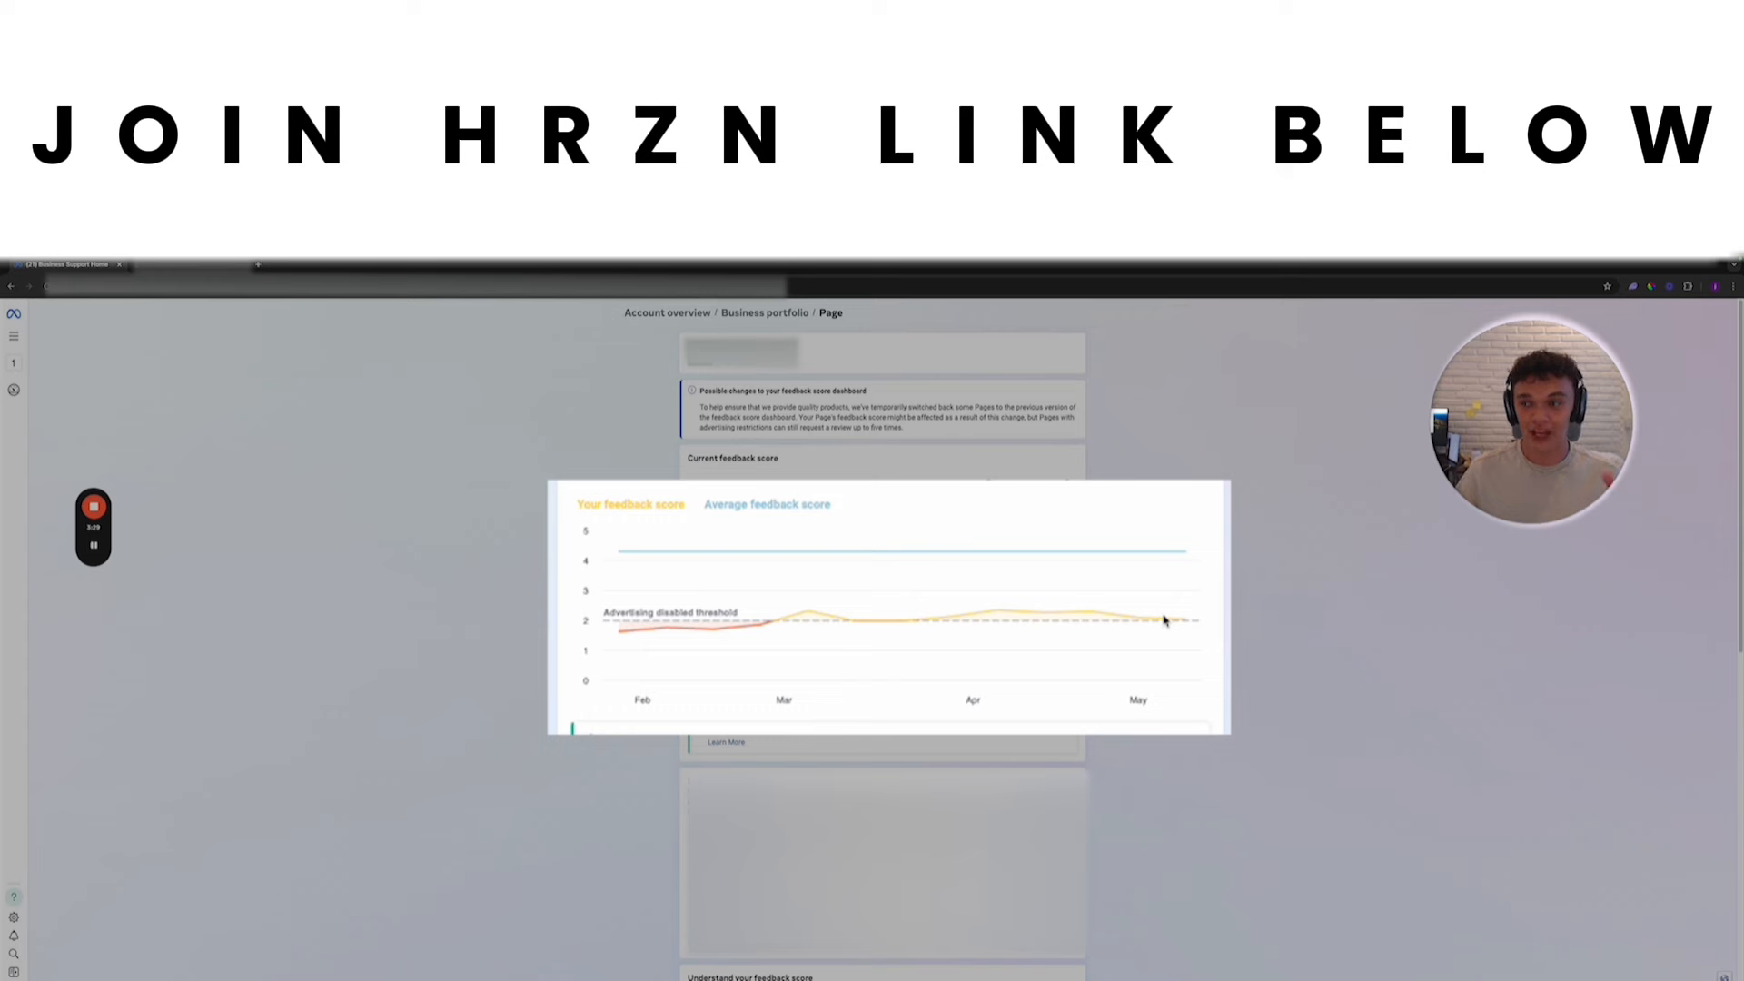
pyautogui.moveTo(643, 573)
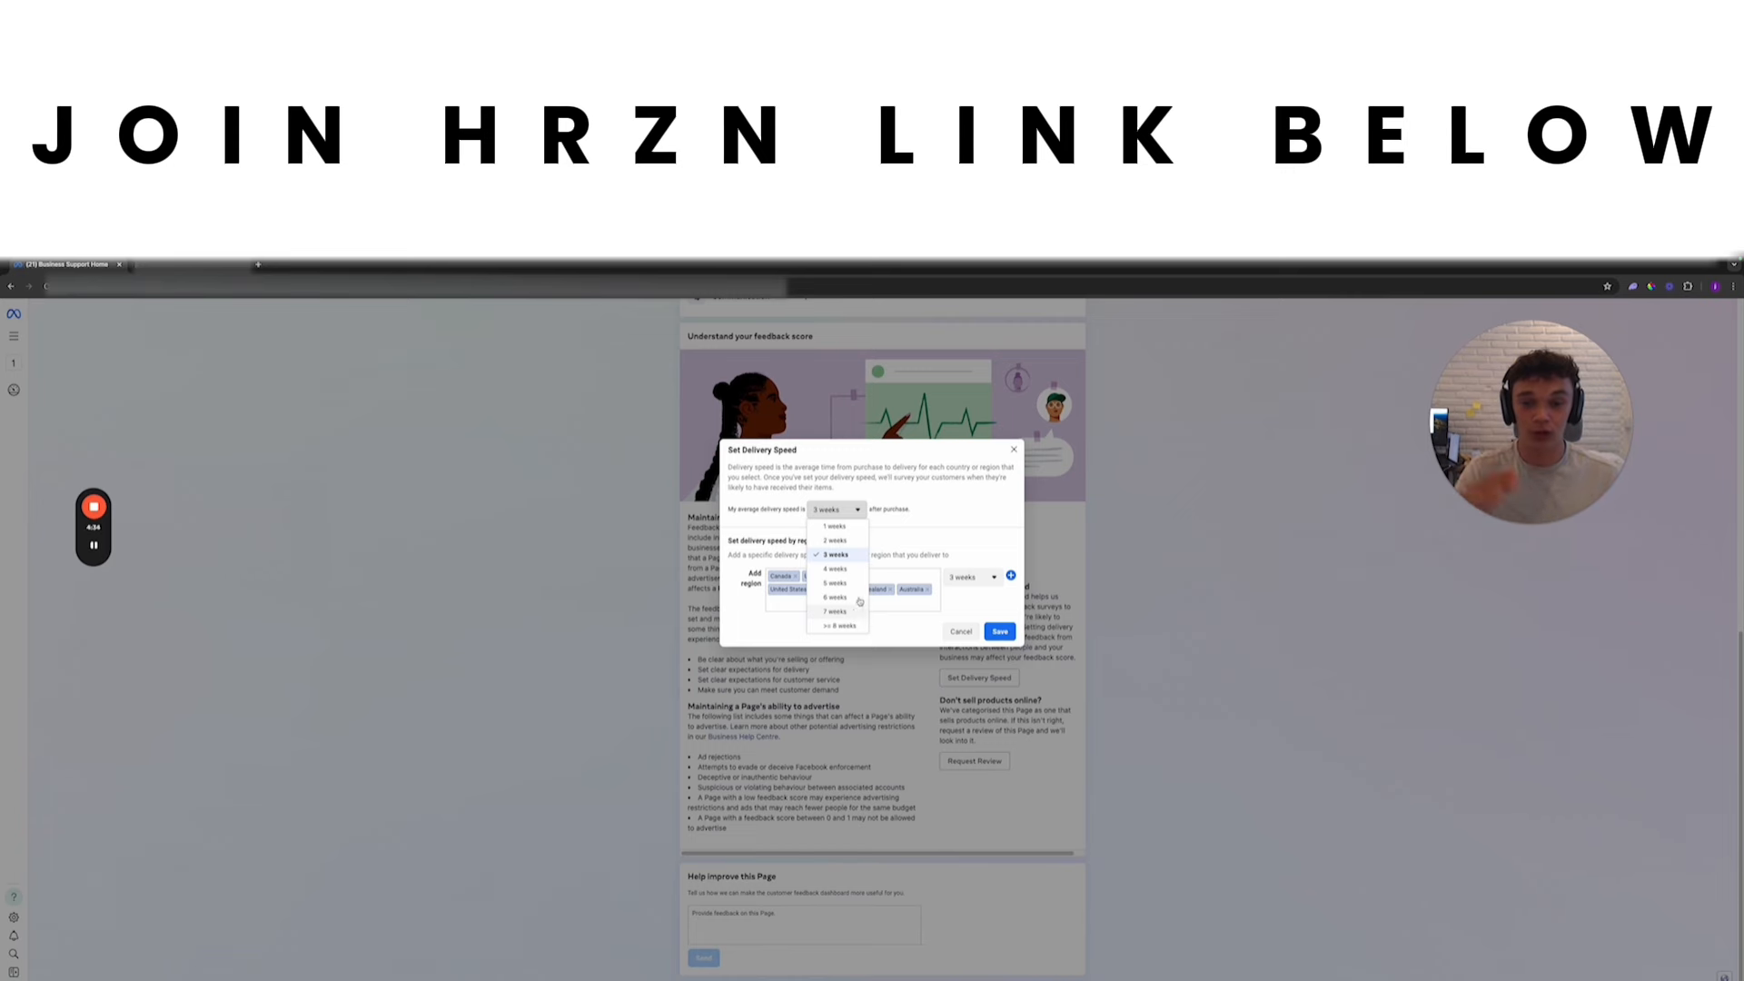
pyautogui.click(836, 555)
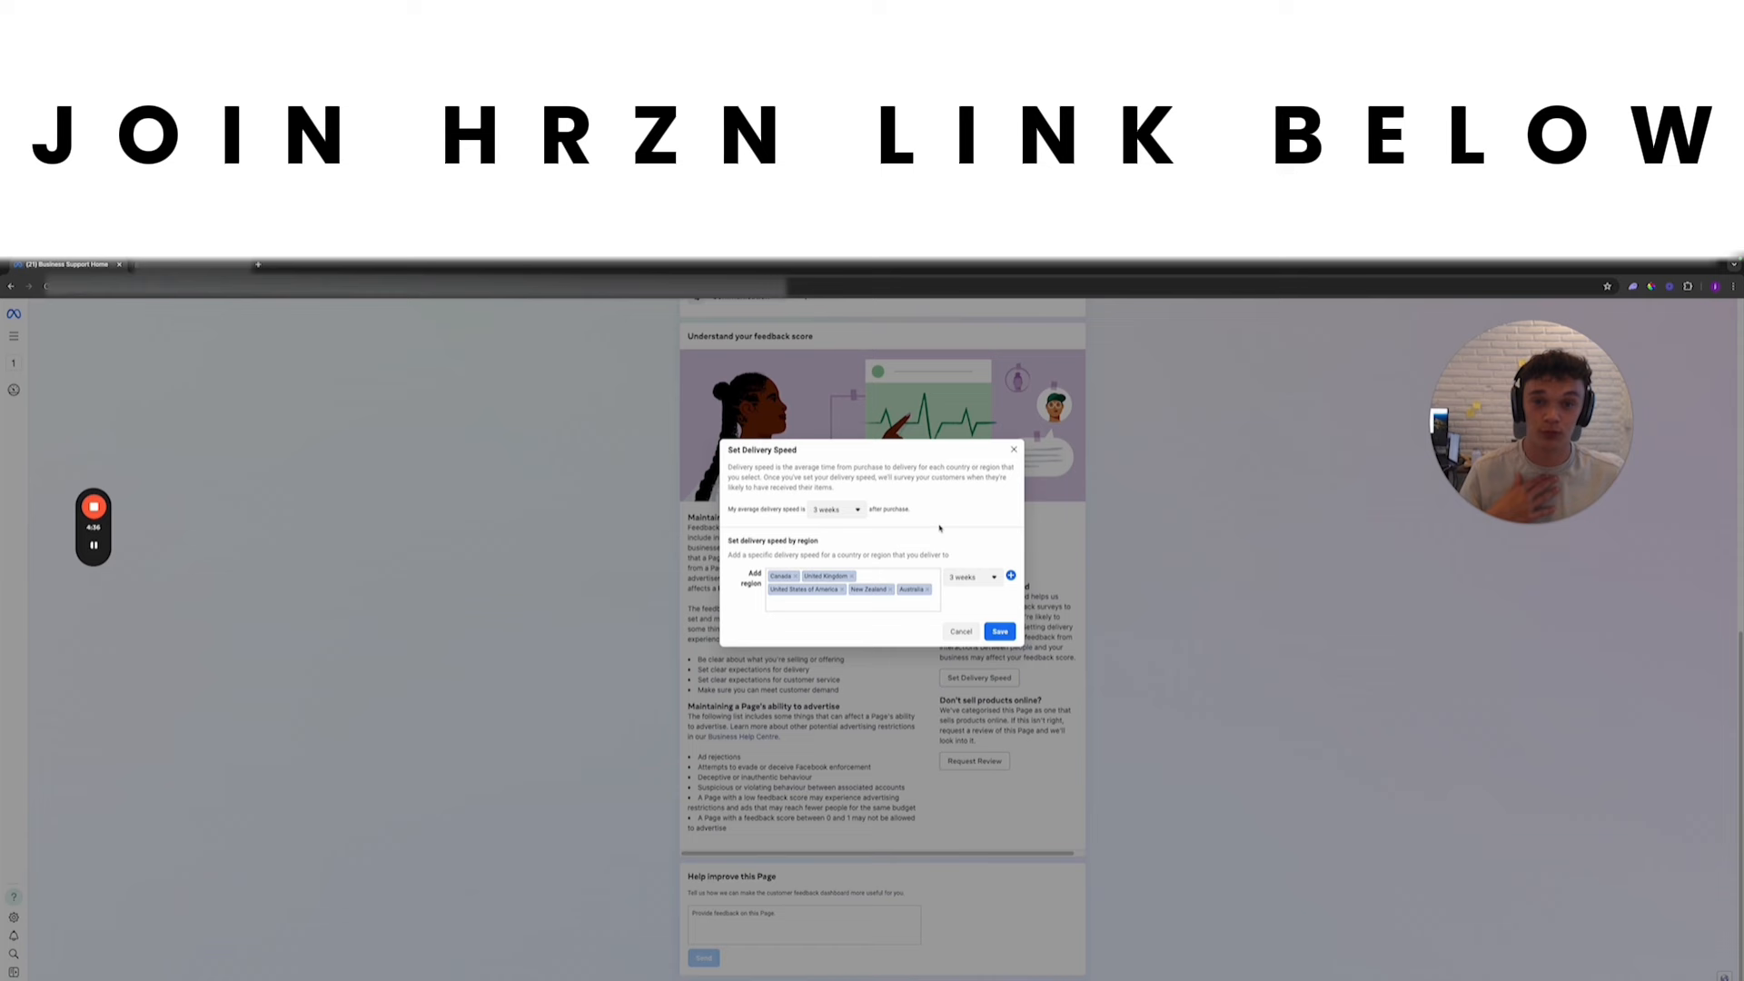
pyautogui.moveTo(943, 532)
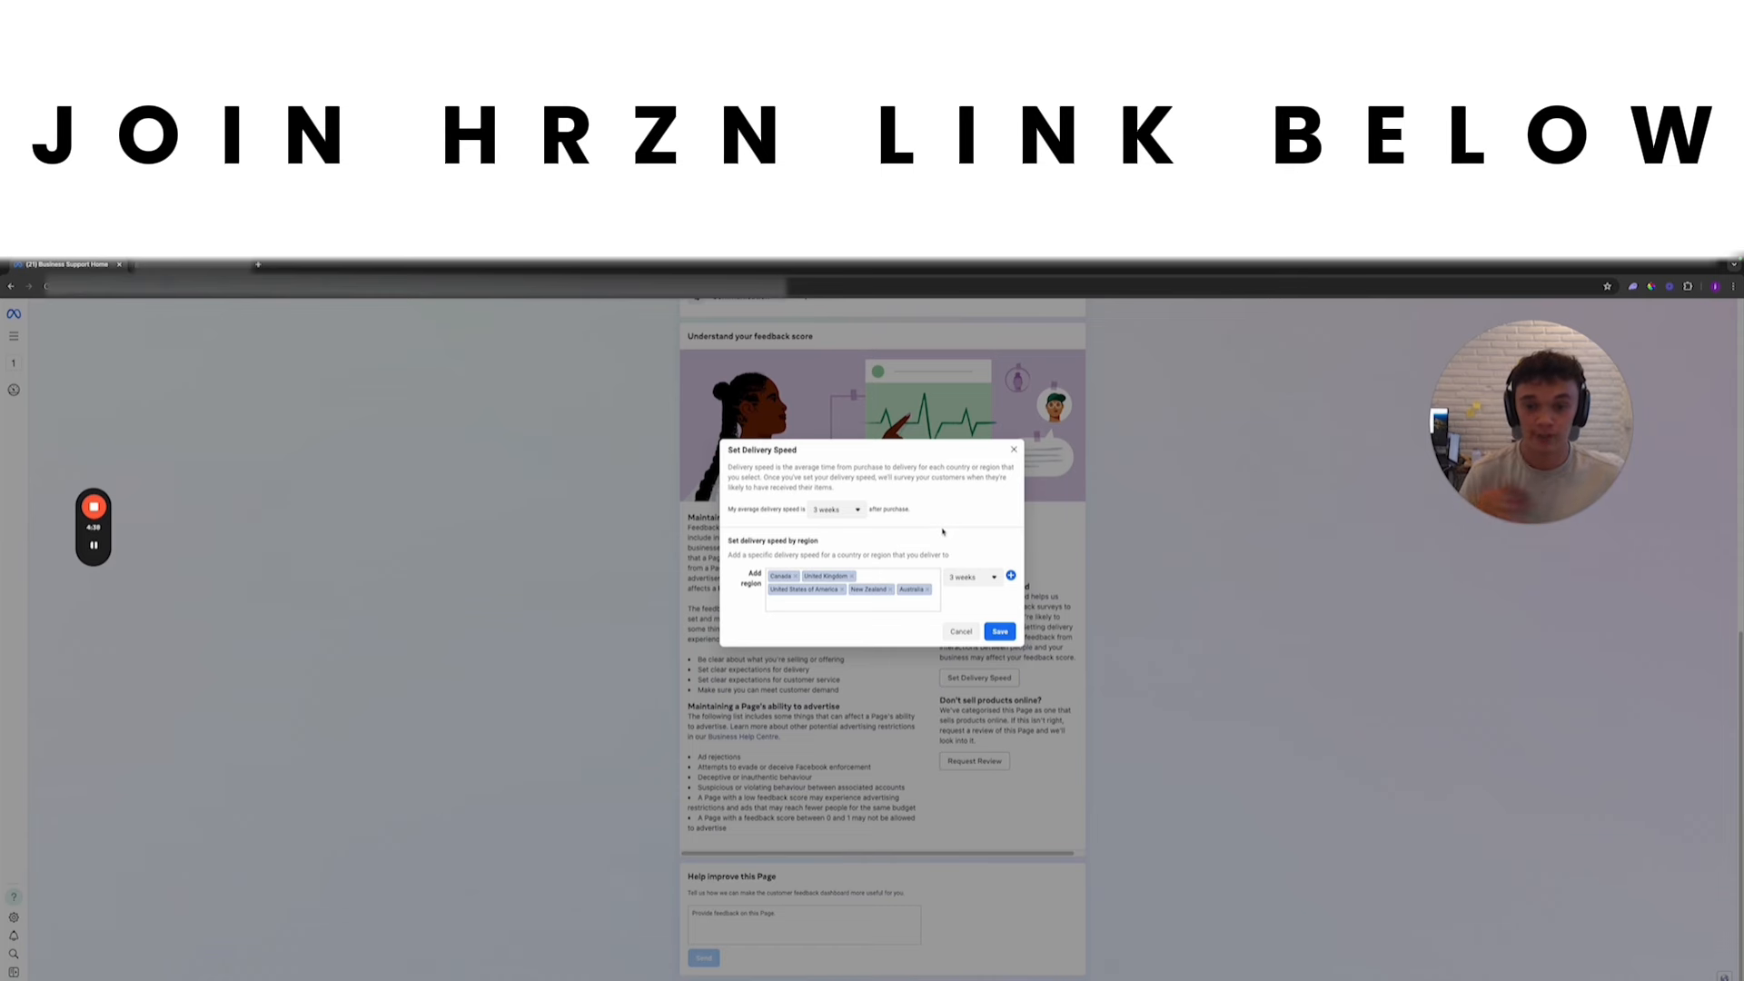
pyautogui.click(834, 509)
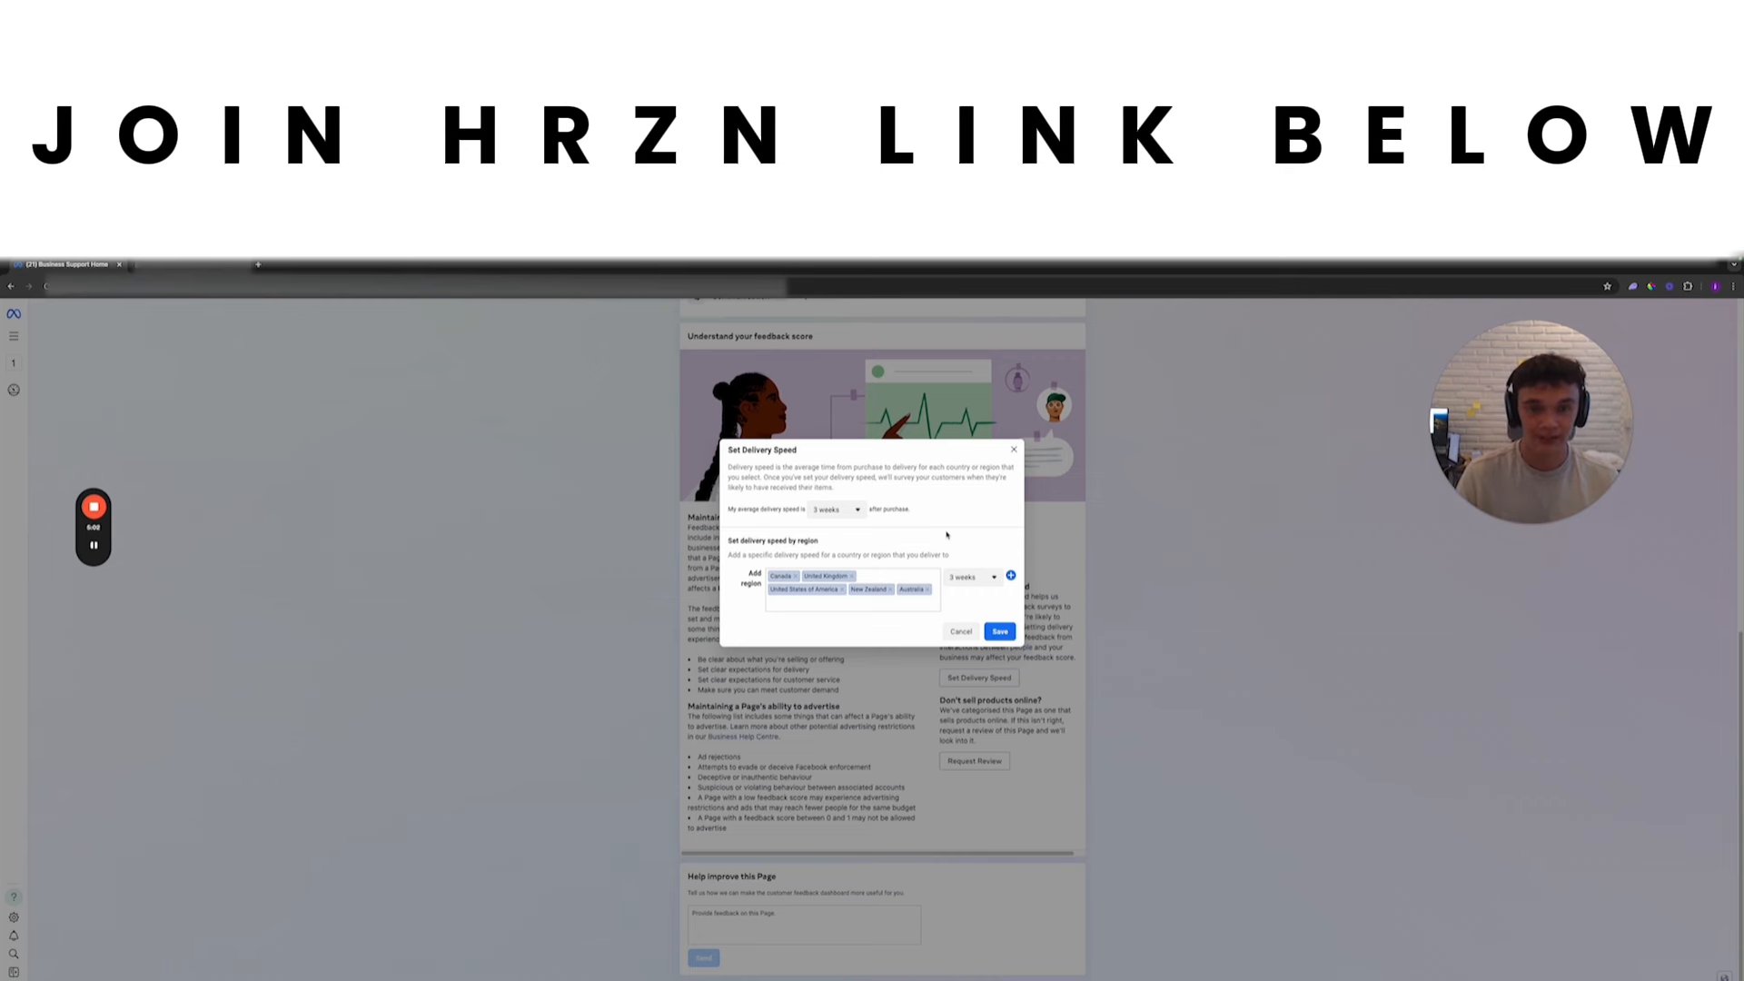
pyautogui.moveTo(978, 549)
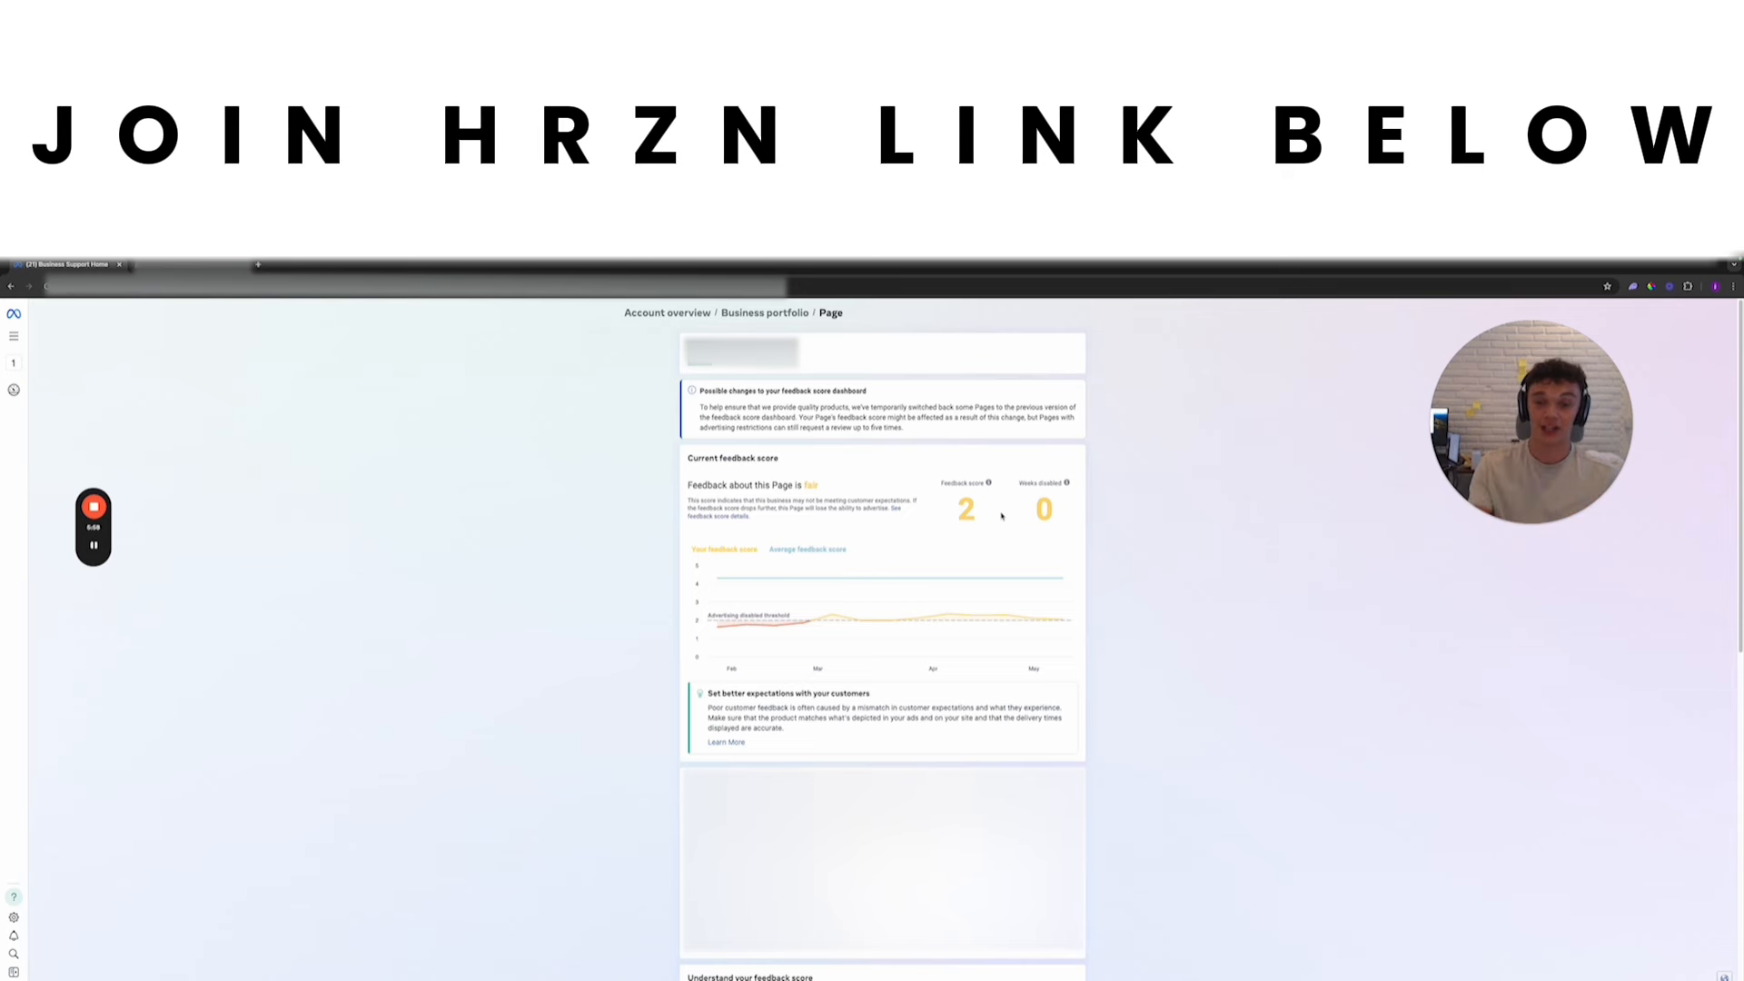
# Step: Scroll the Page dashboard down to the Understand your feedback score guidance
pyautogui.scroll(-3)
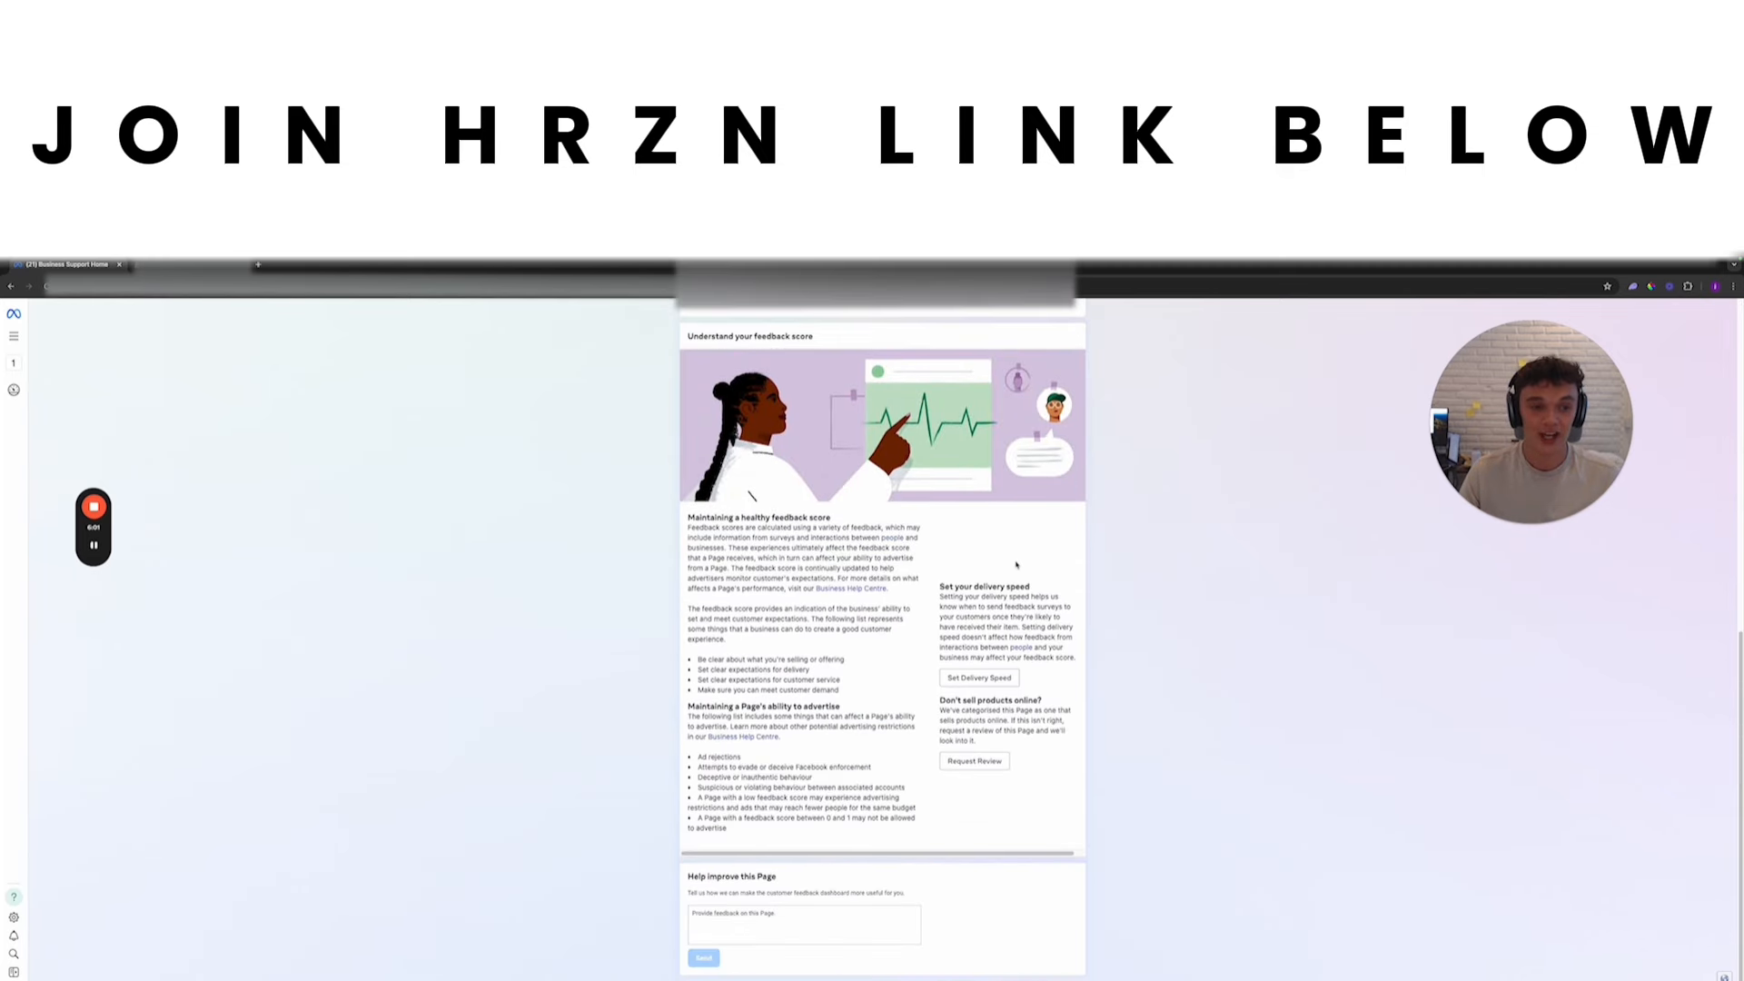